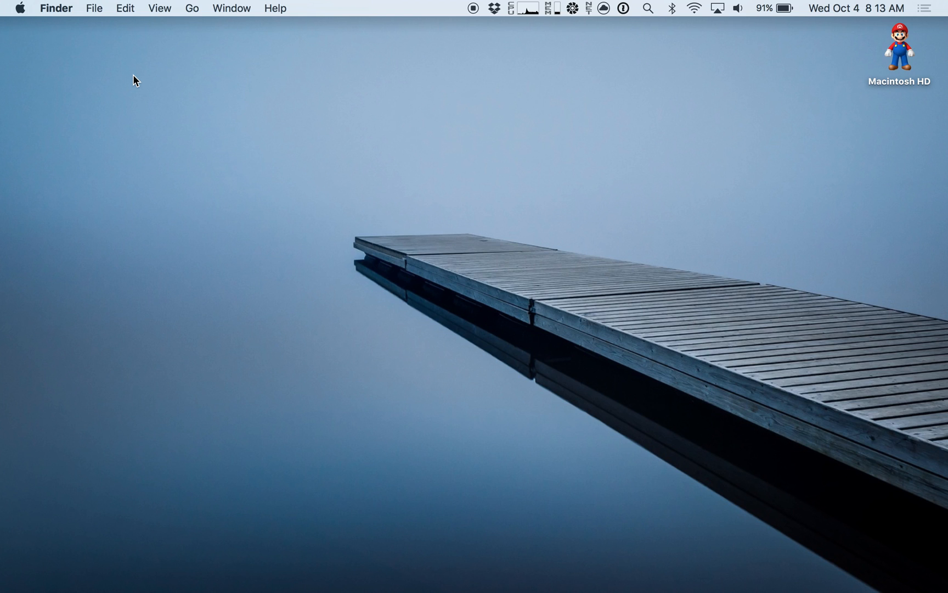
mouse_move(58, 26)
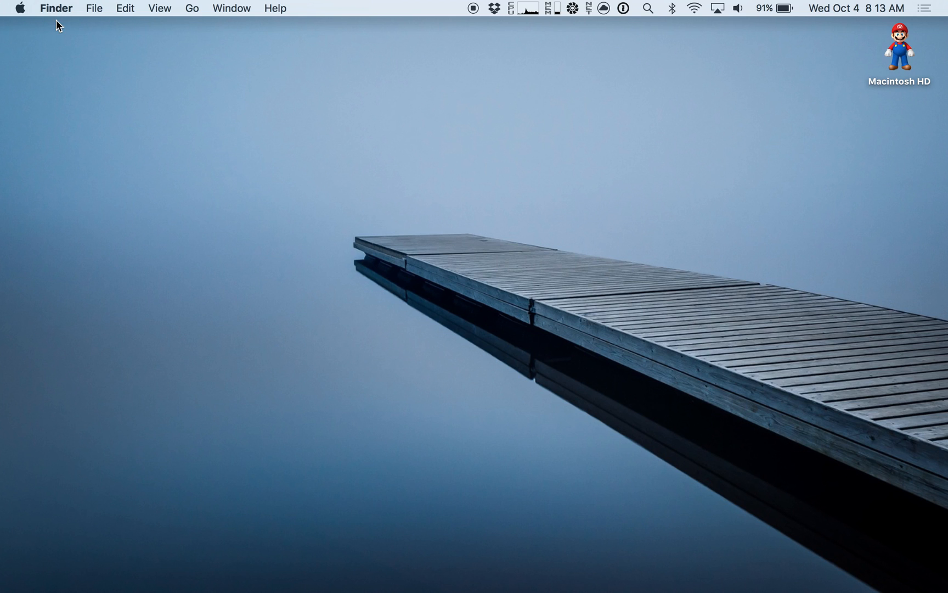
Step: Open a Finder window on the home folder via Go > Home
click(192, 7)
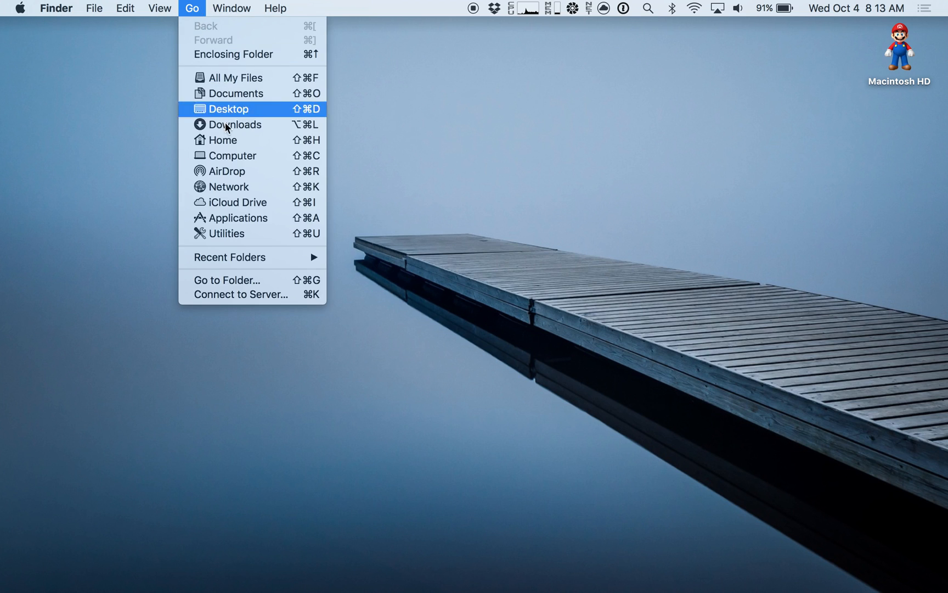
mouse_move(265, 139)
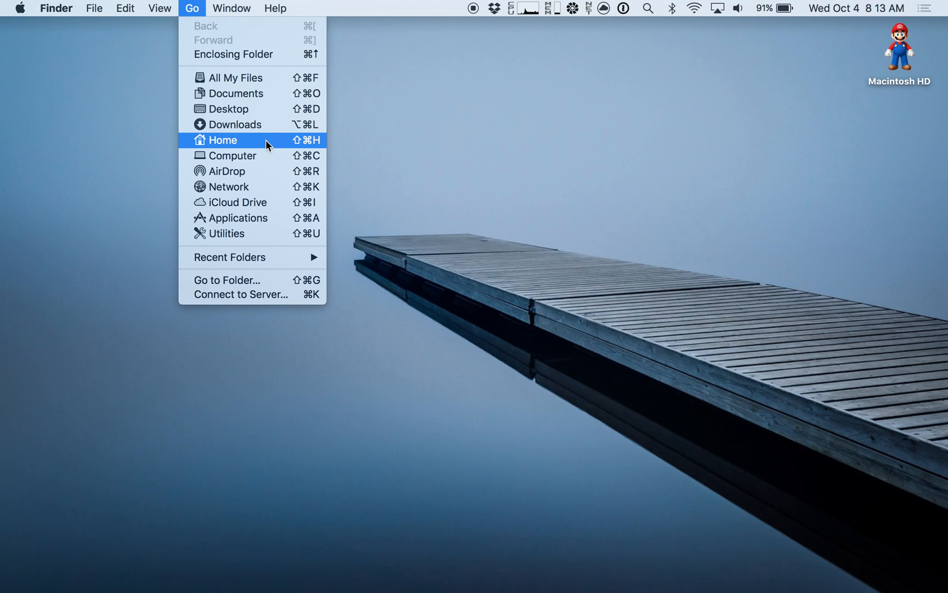
click(221, 139)
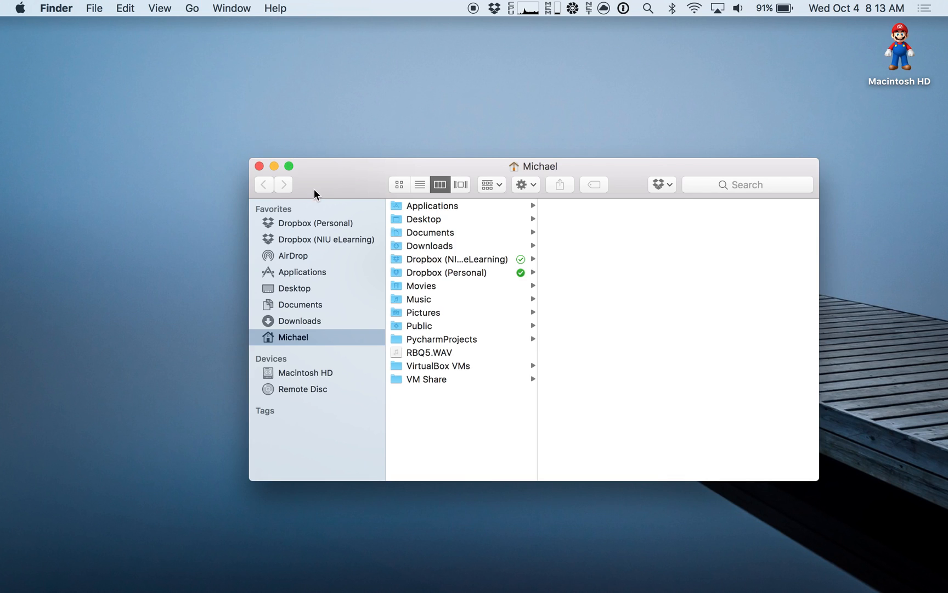
mouse_move(119, 58)
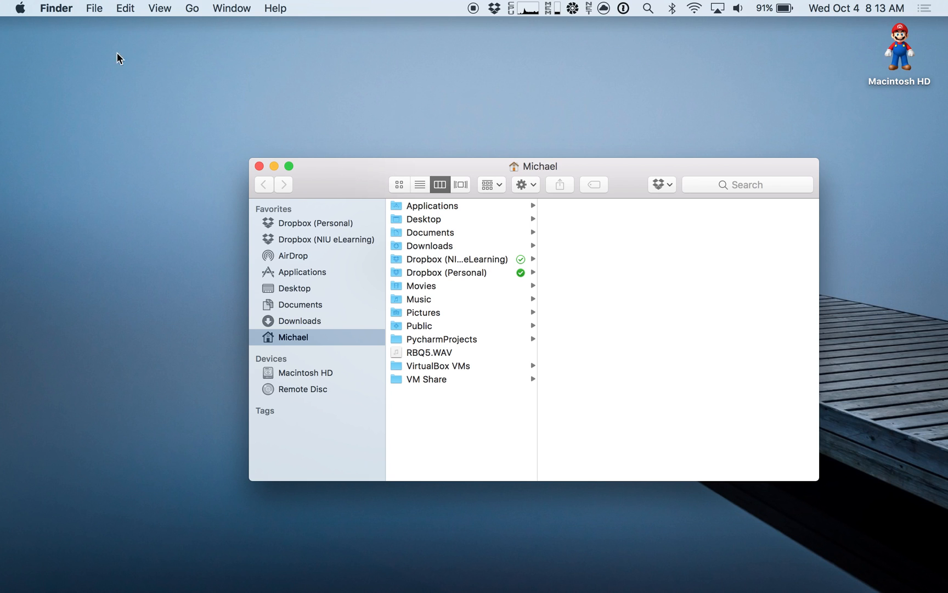
Step: Show the Inspector panel for the home folder, reading its 255.11 GB size
click(94, 8)
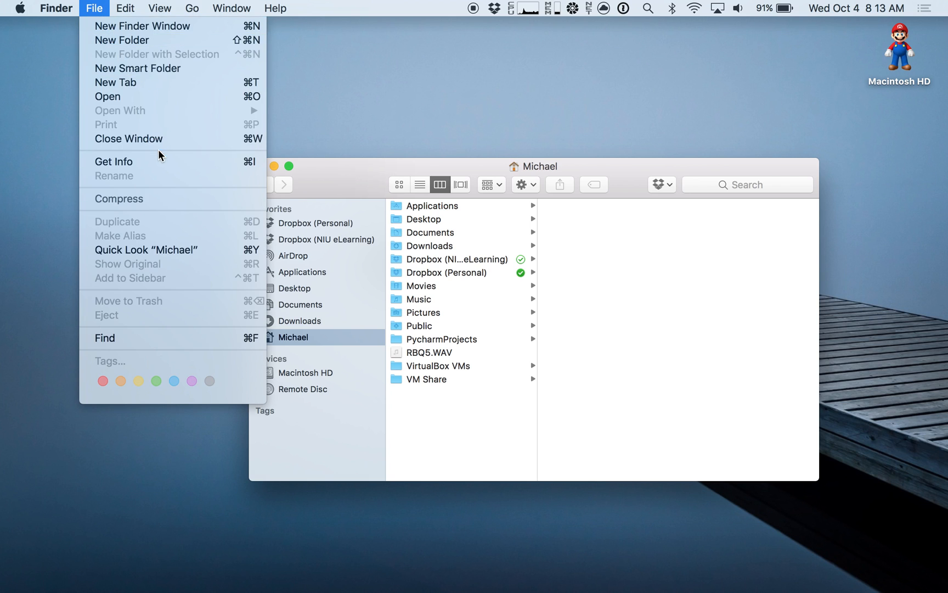
mouse_move(169, 161)
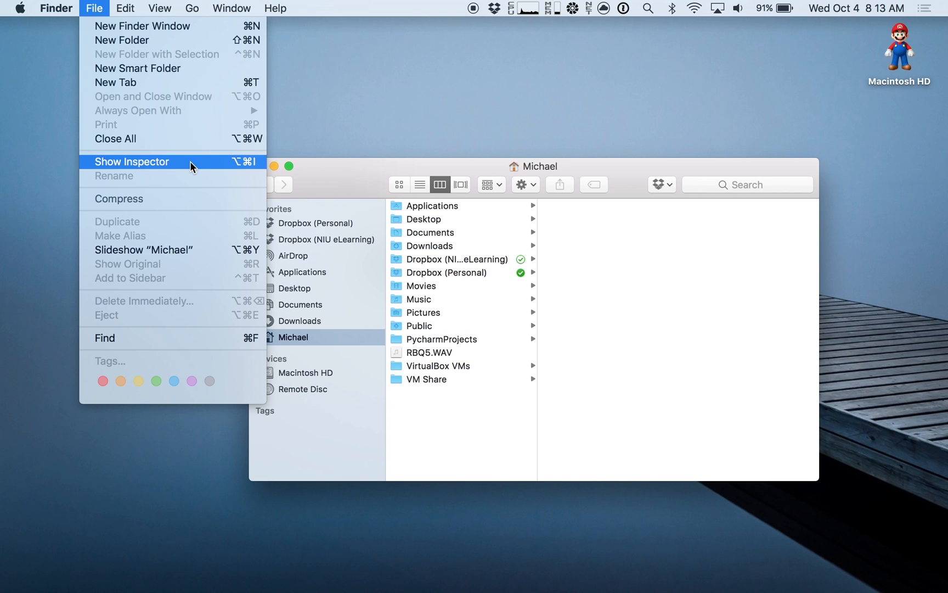
click(132, 161)
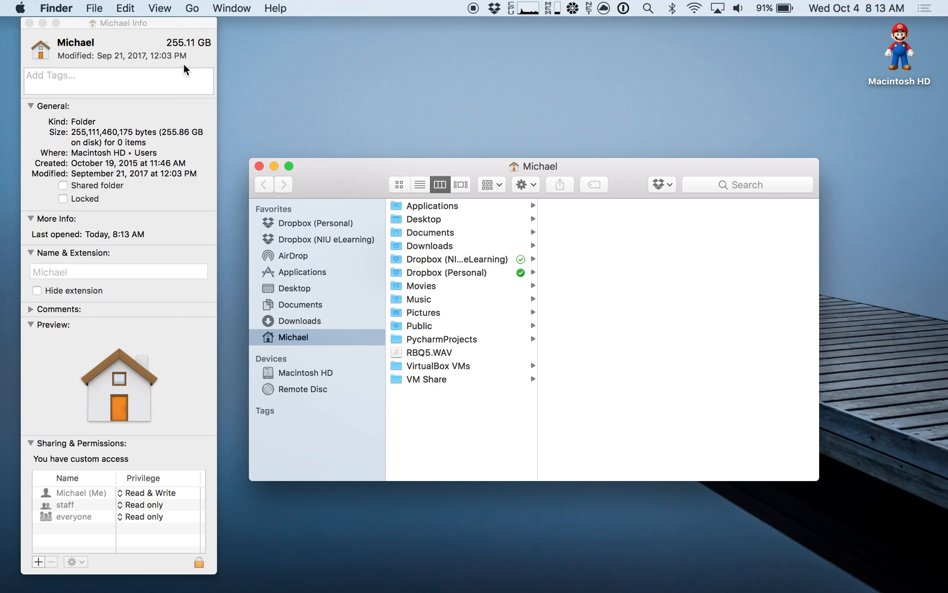
mouse_move(179, 55)
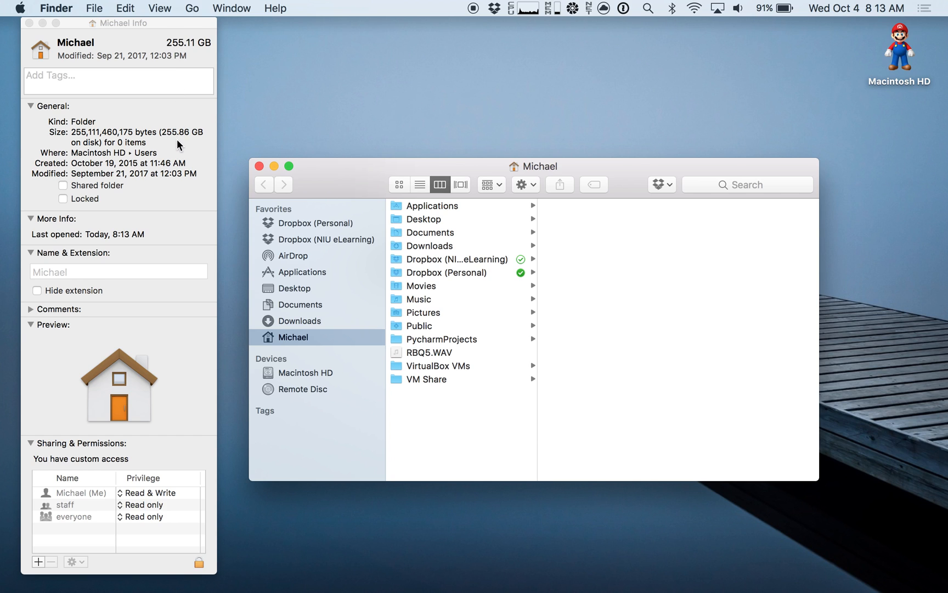
mouse_move(370, 194)
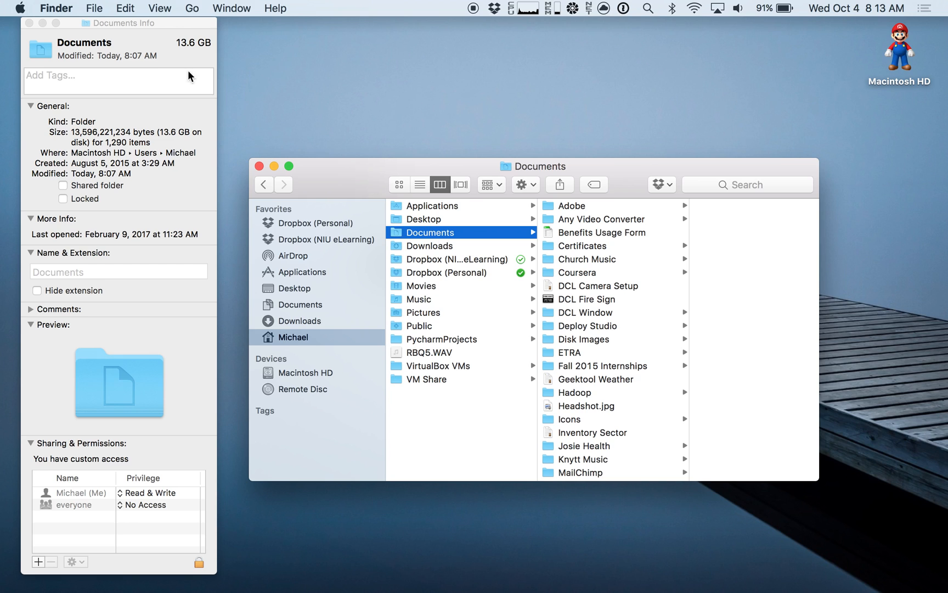
mouse_move(171, 142)
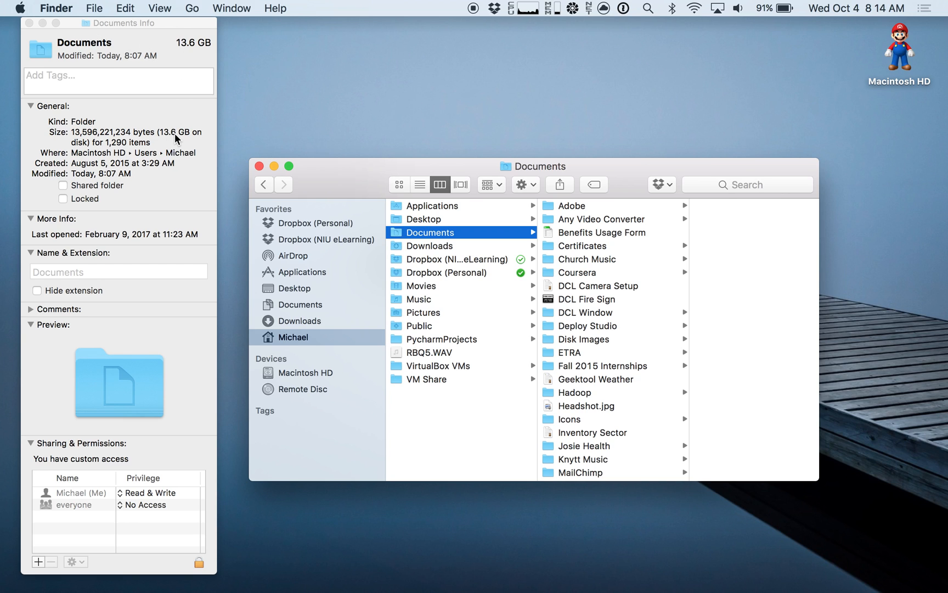
Step: Check the sizes of Downloads, Movies, Music and Pictures, ending with Pictures at 32.3 GB
click(433, 245)
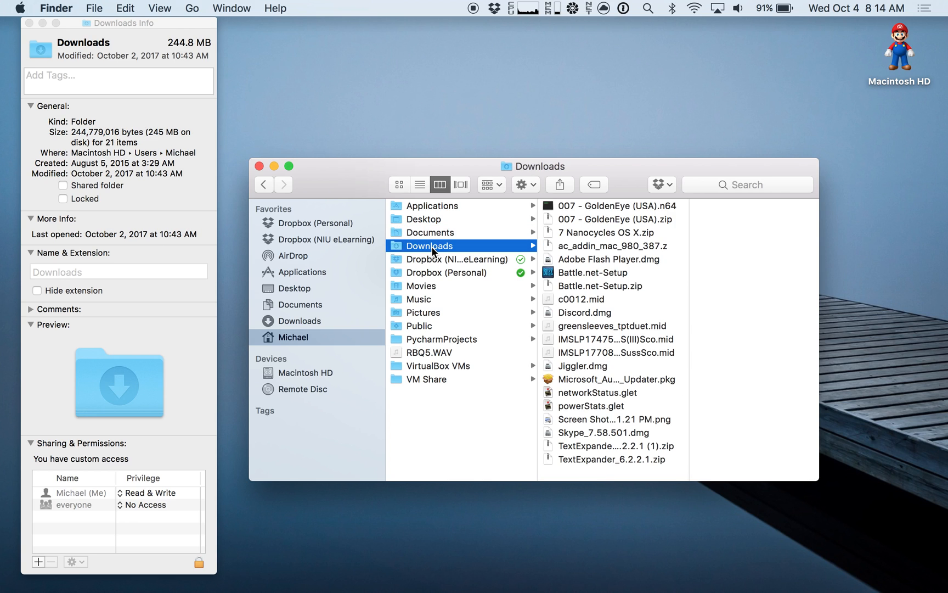
mouse_move(164, 141)
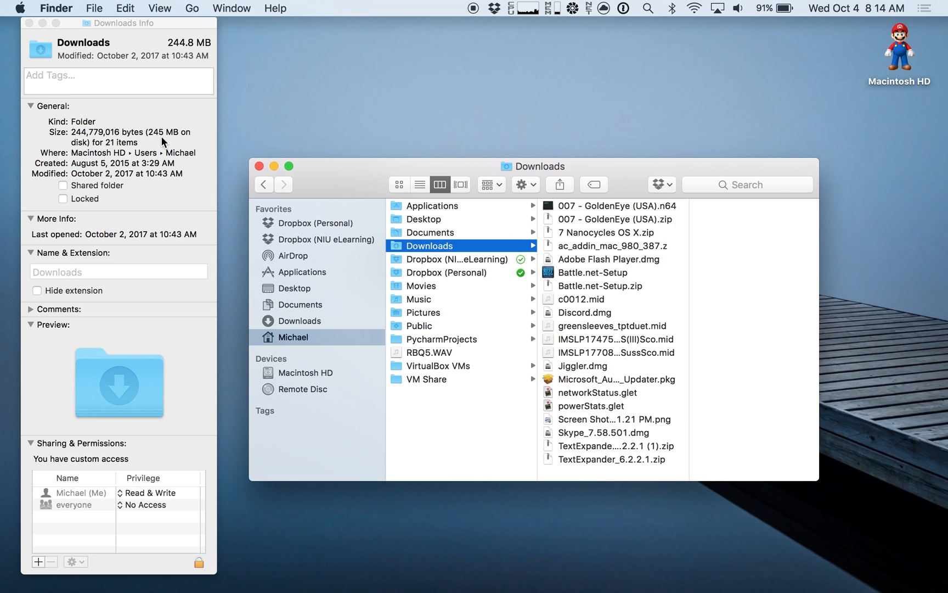
click(421, 286)
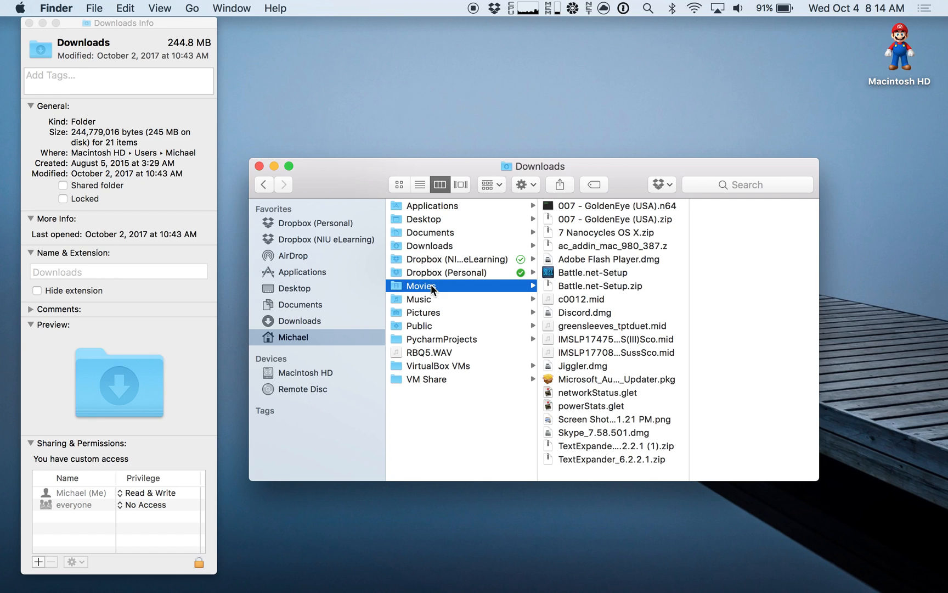
click(419, 286)
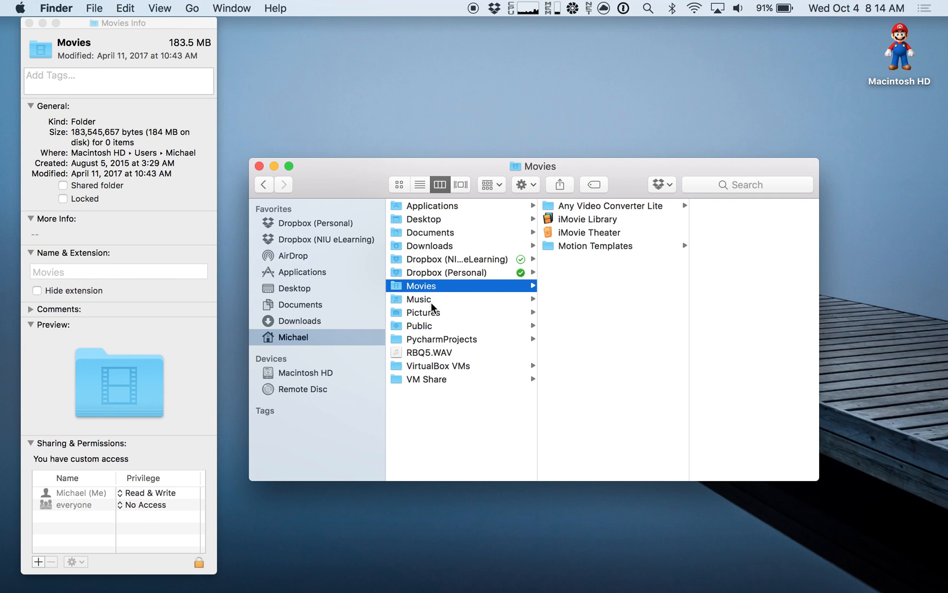
click(417, 299)
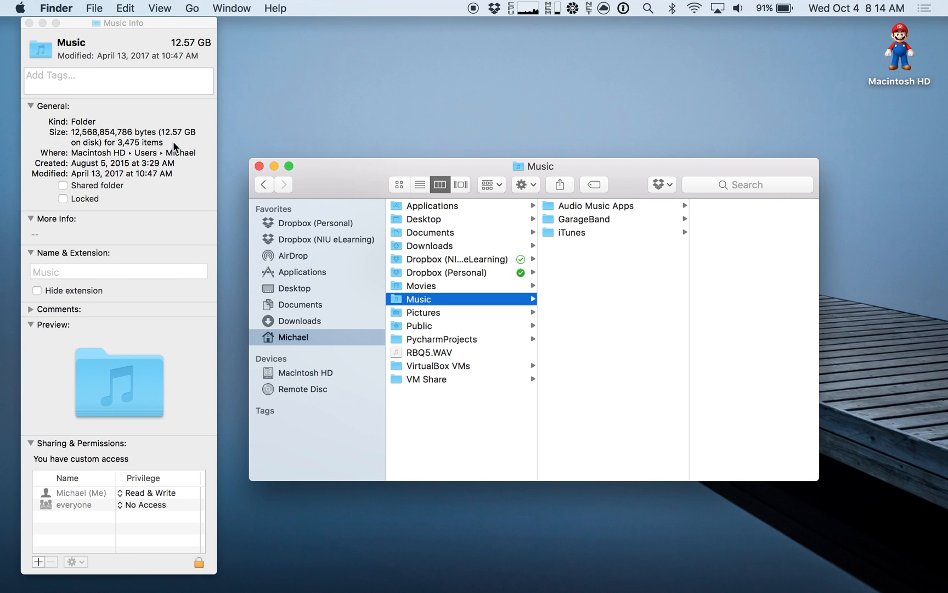
mouse_move(442, 315)
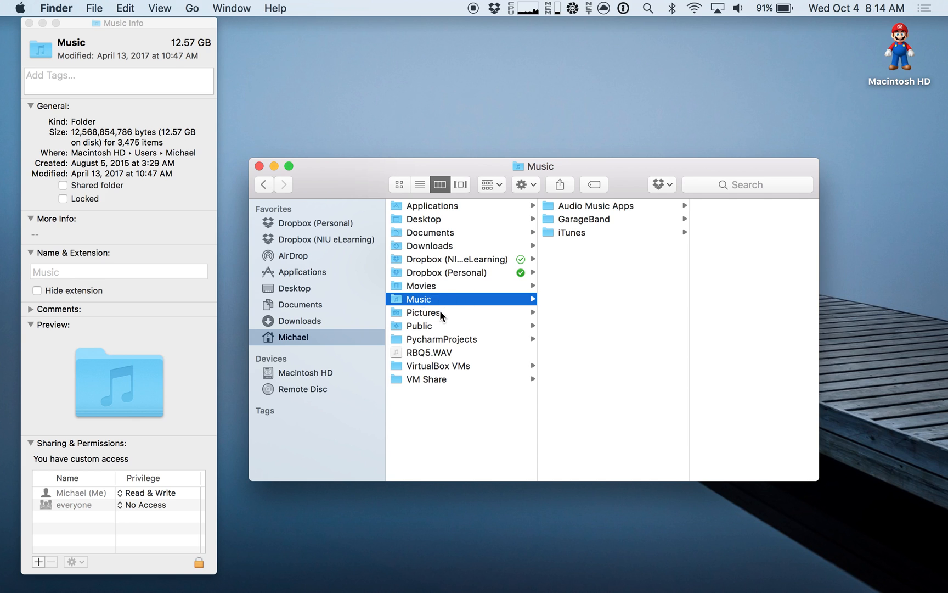
click(423, 312)
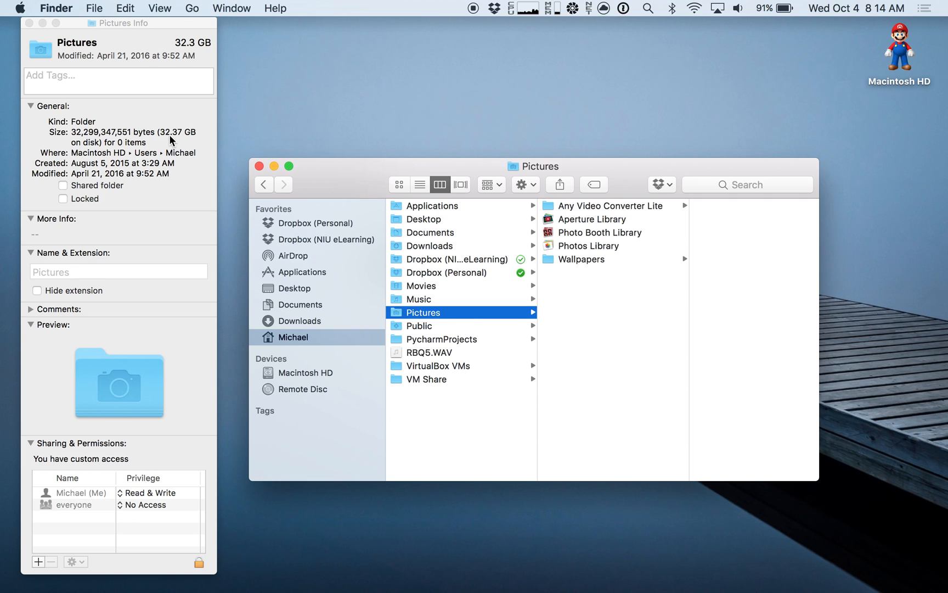
mouse_move(472, 254)
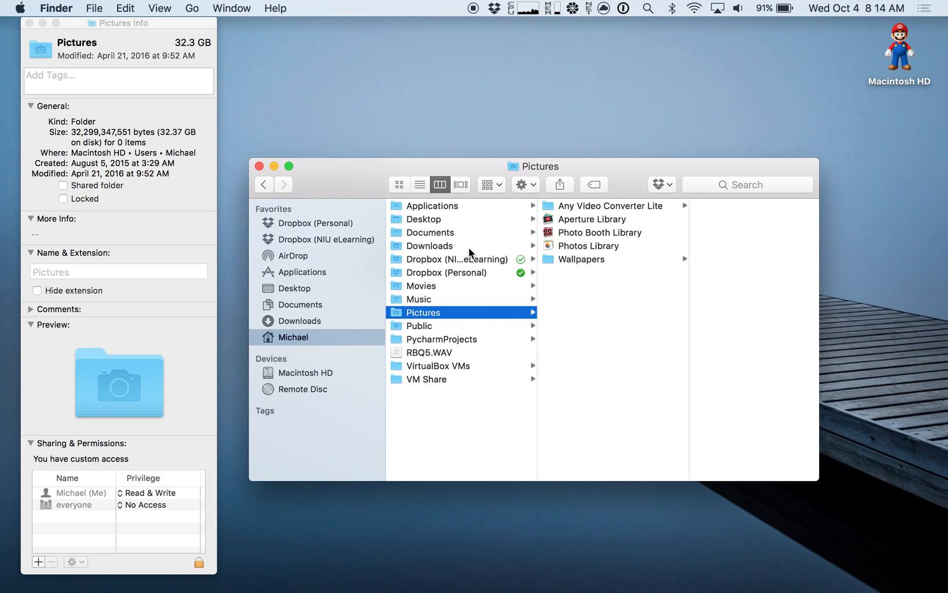
mouse_move(428, 384)
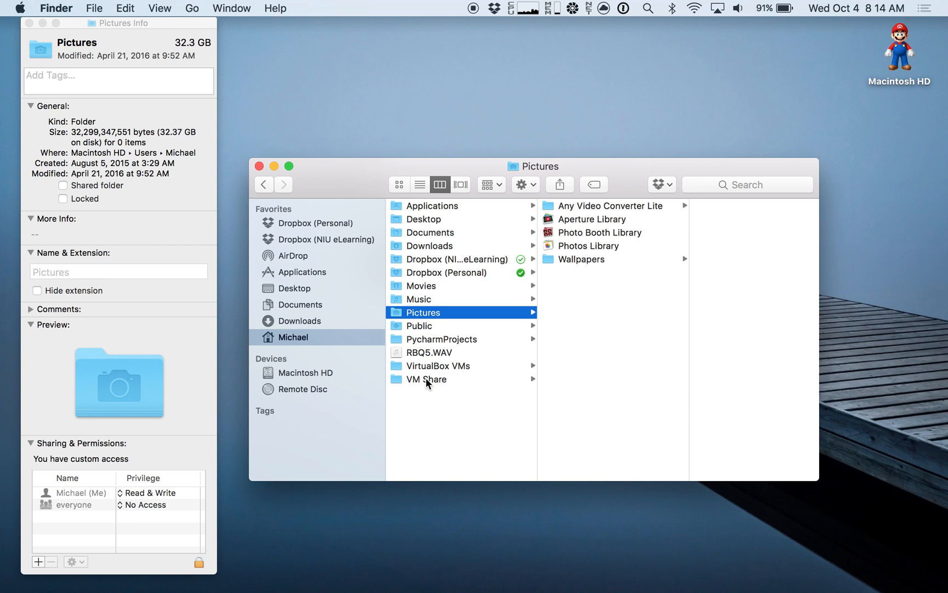
mouse_move(317, 205)
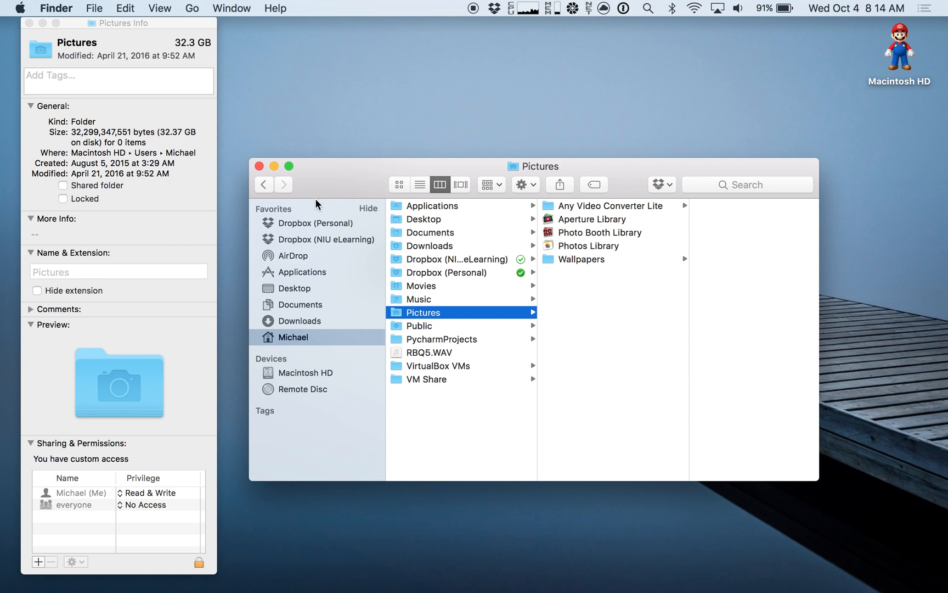
Step: Go to the computer's top level and inspect Macintosh HD: 479.09 GB capacity, 127.78 GB available
click(192, 8)
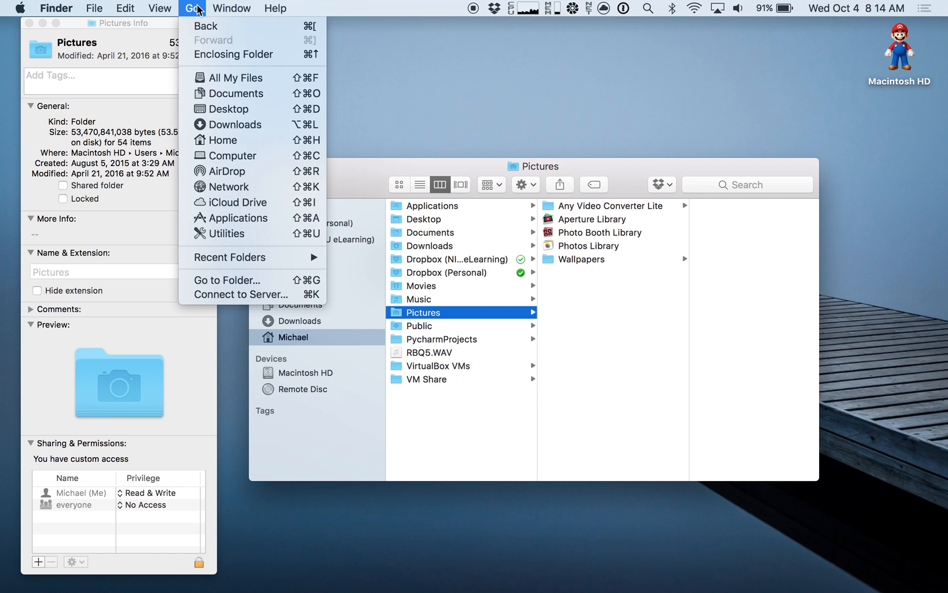
mouse_move(233, 156)
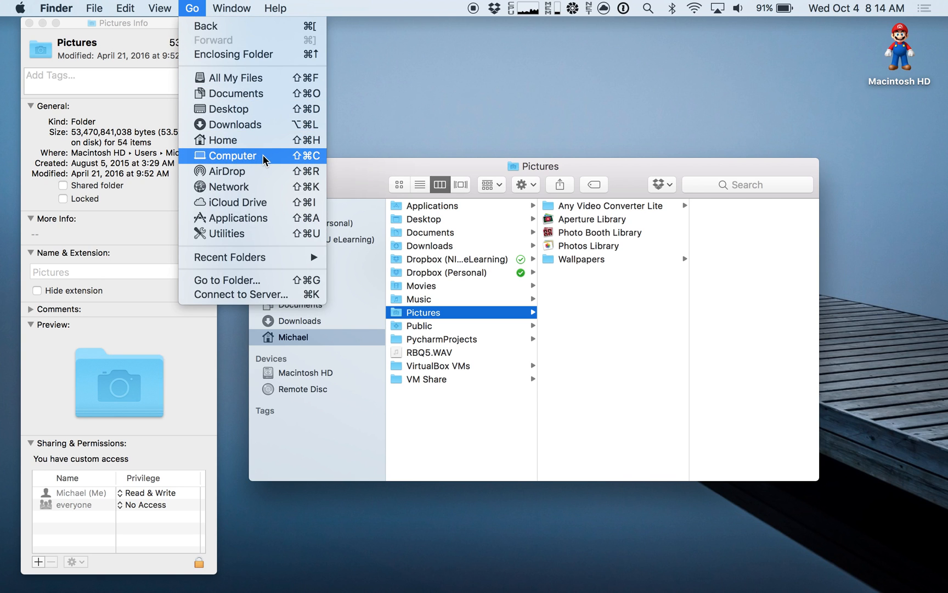
click(230, 156)
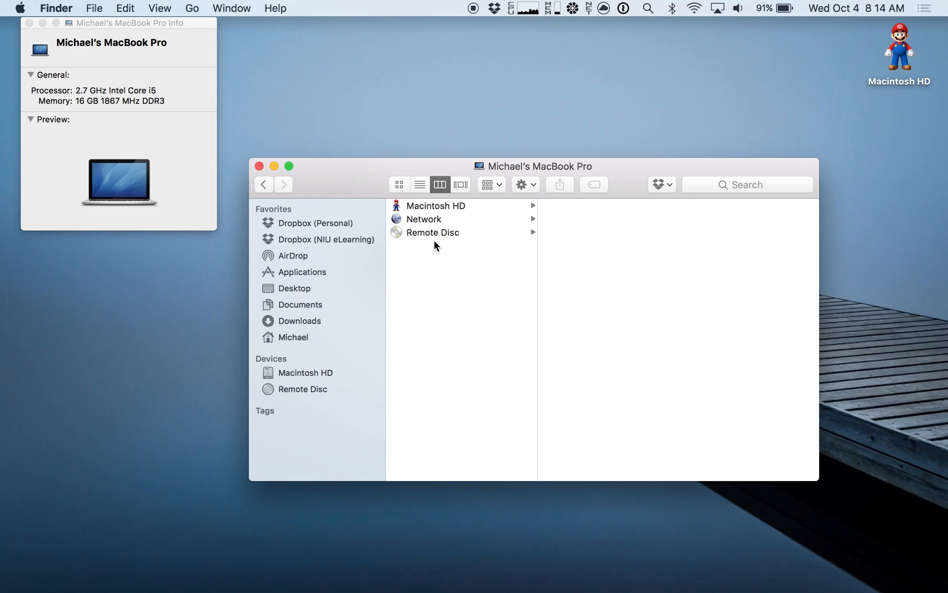
mouse_move(424, 209)
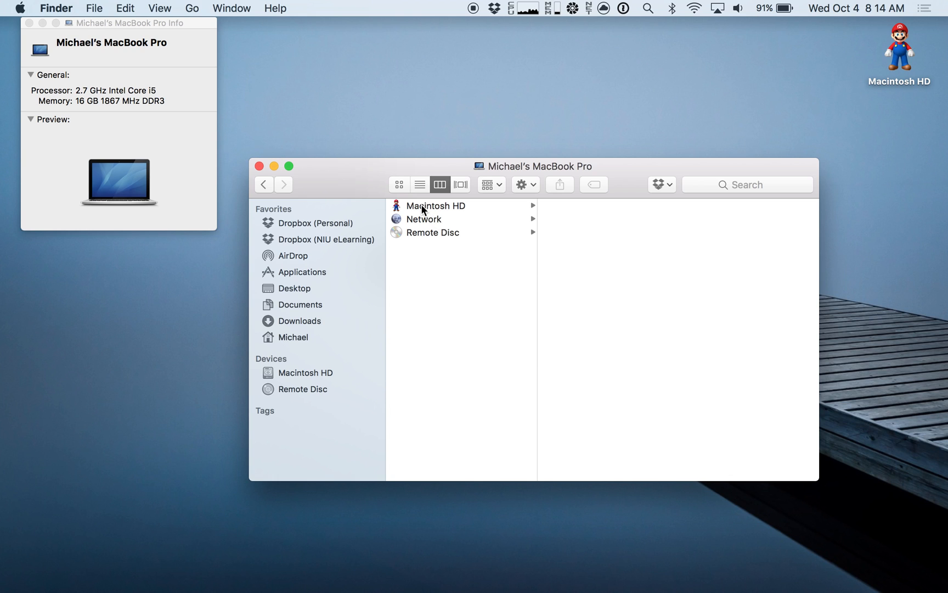
click(437, 205)
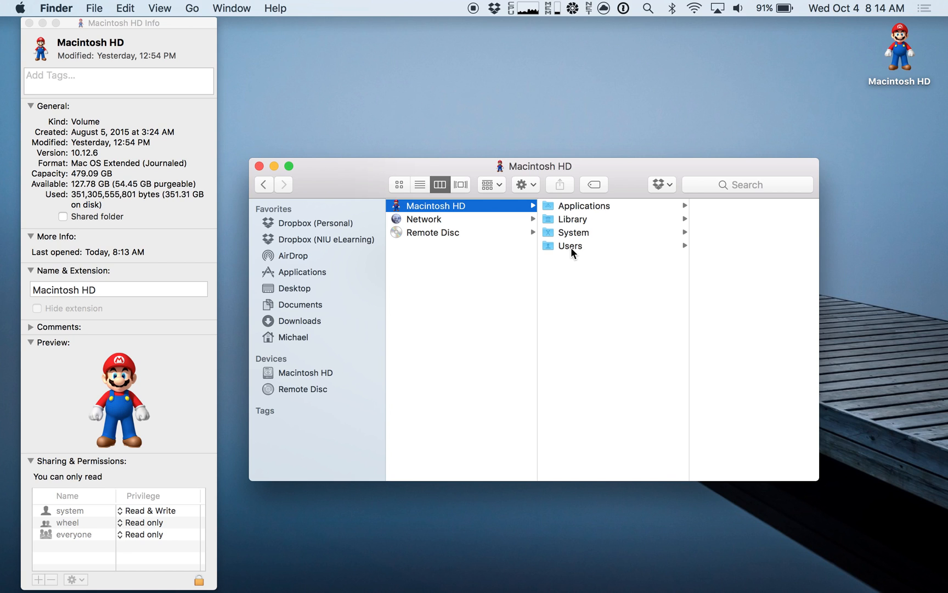
Step: Select the Users folder on Macintosh HD so the Inspector shows its contents and size
click(569, 245)
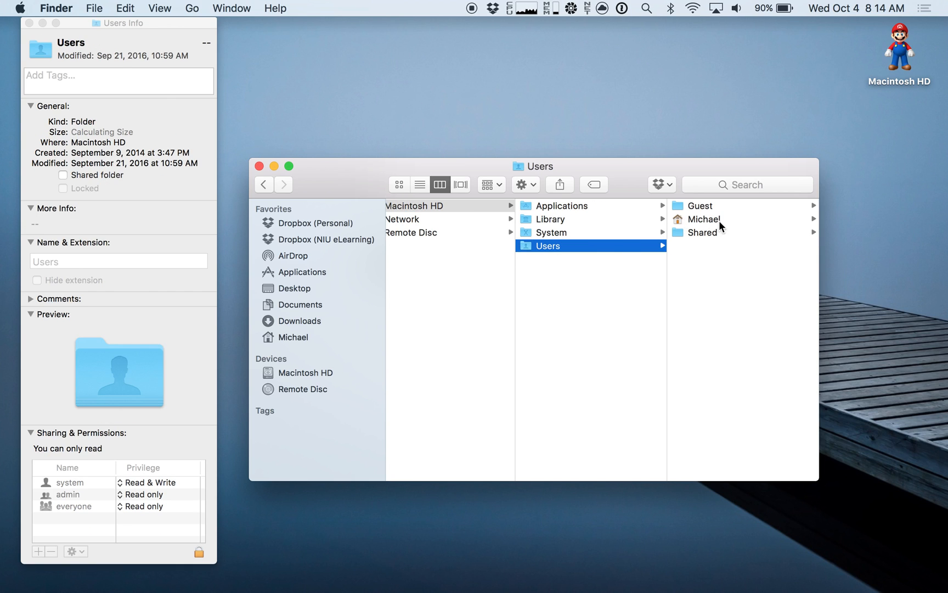
mouse_move(688, 232)
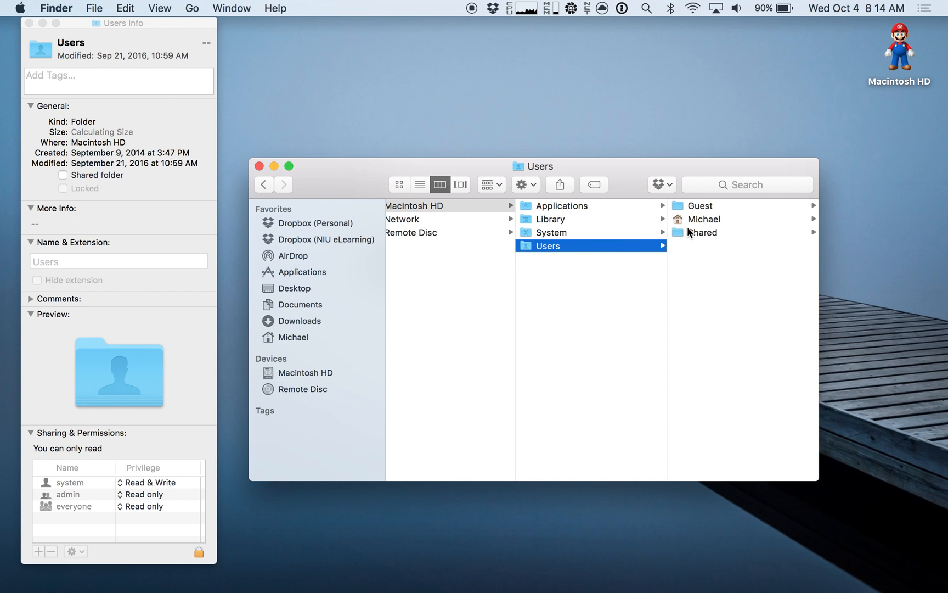
mouse_move(701, 229)
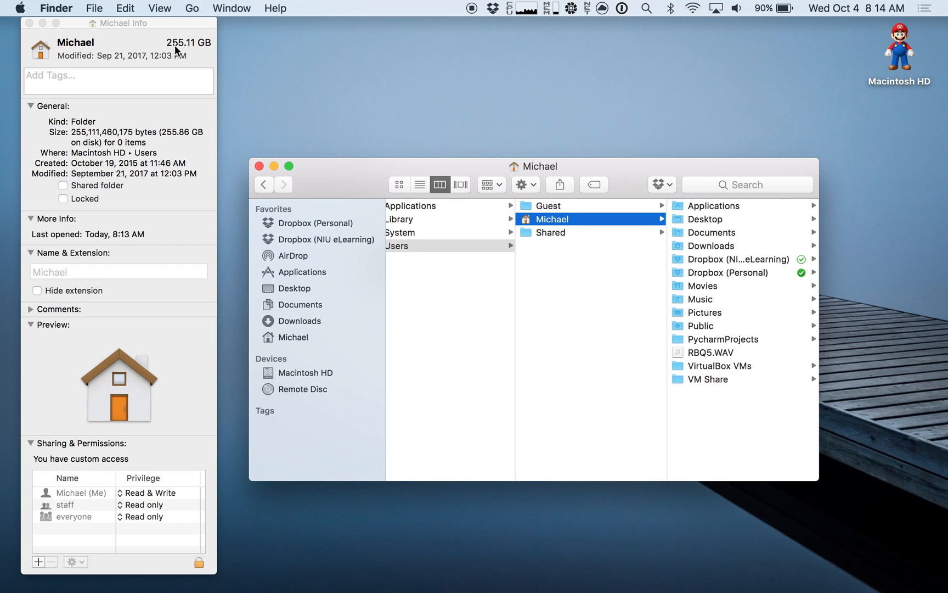
mouse_move(183, 50)
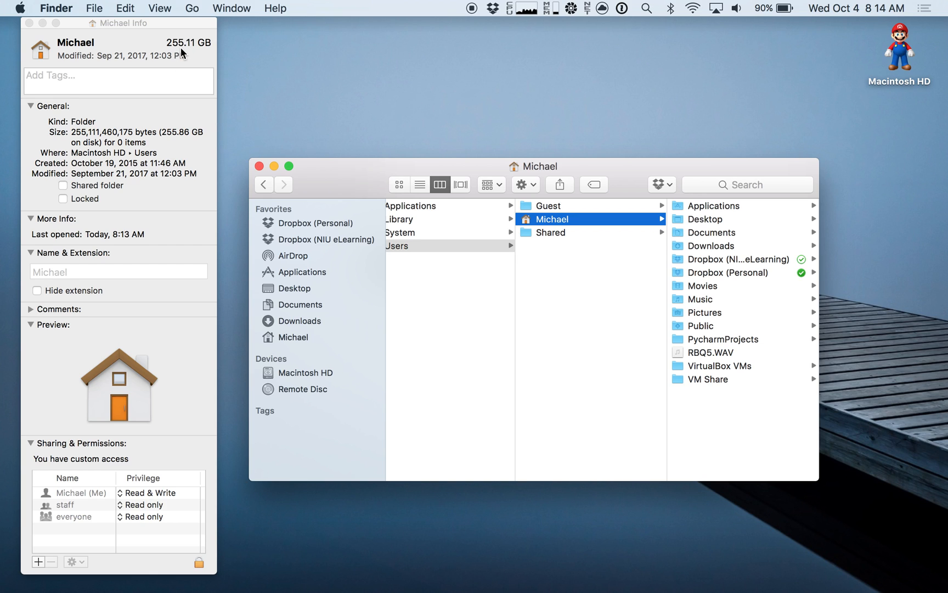
mouse_move(177, 73)
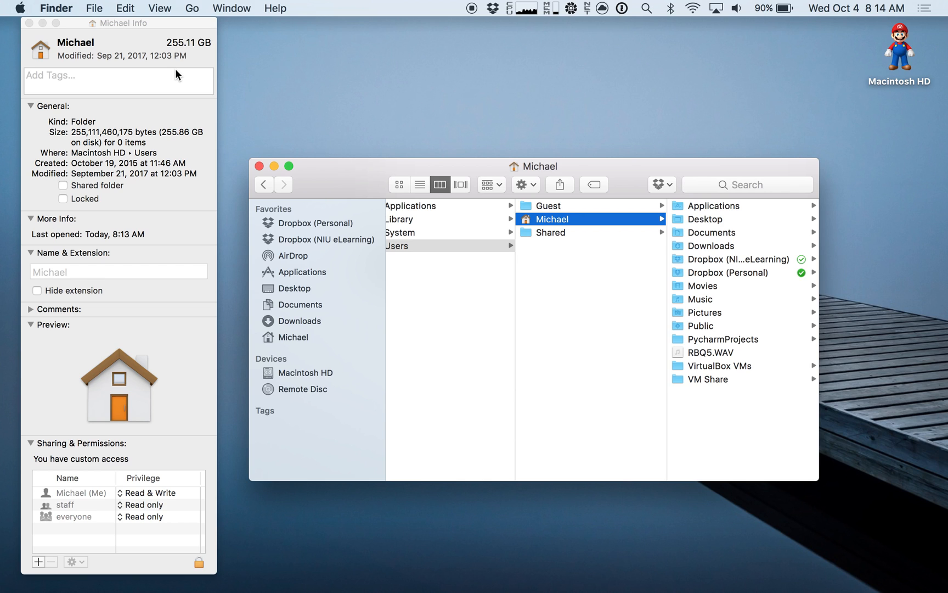
mouse_move(181, 63)
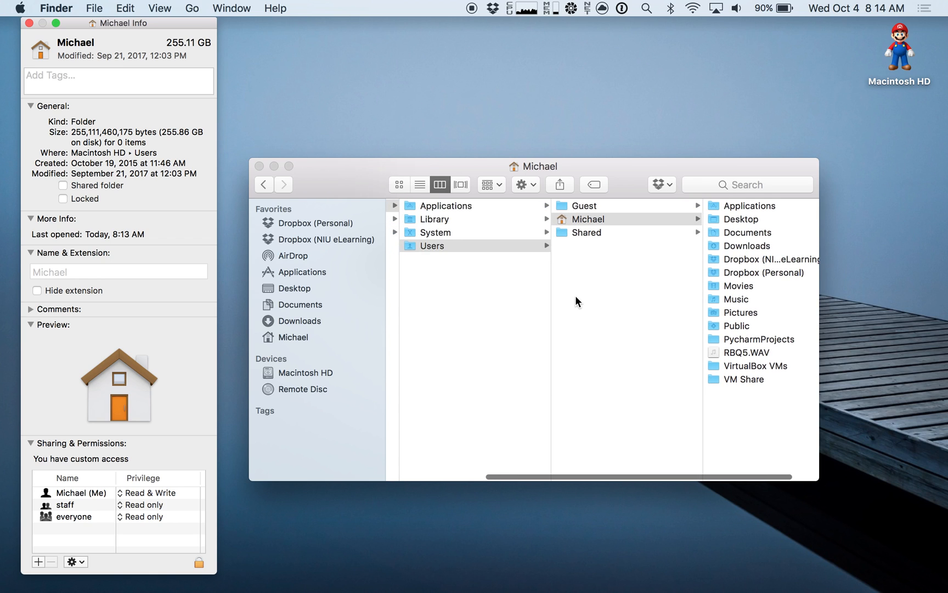
Step: Inspect the Applications, Library and System folders on Macintosh HD one after another
click(447, 205)
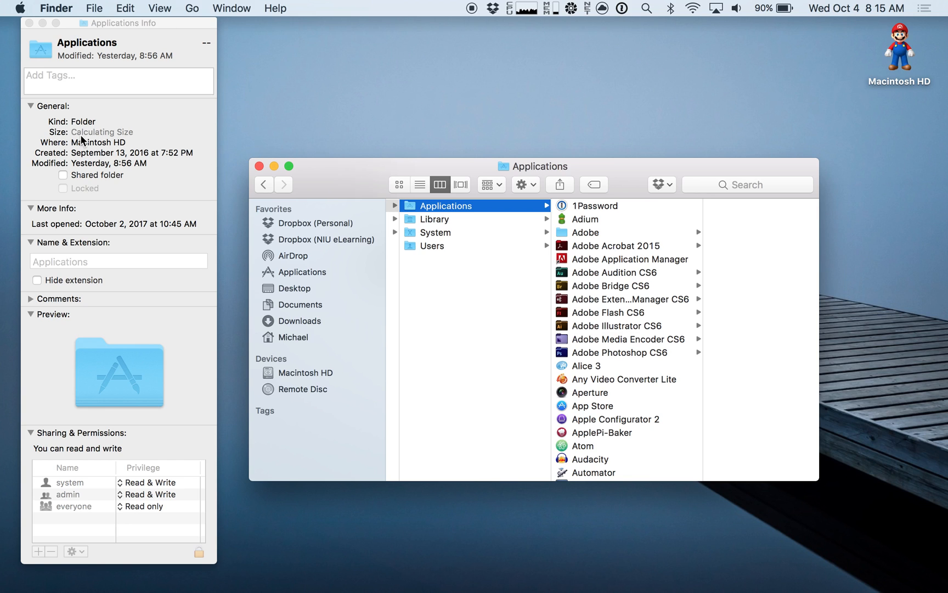
mouse_move(128, 141)
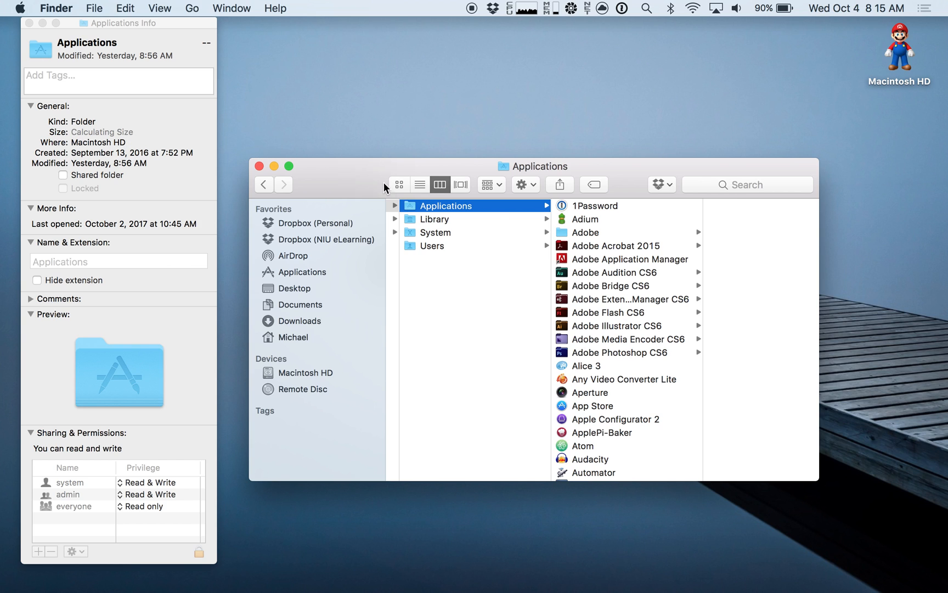
click(434, 219)
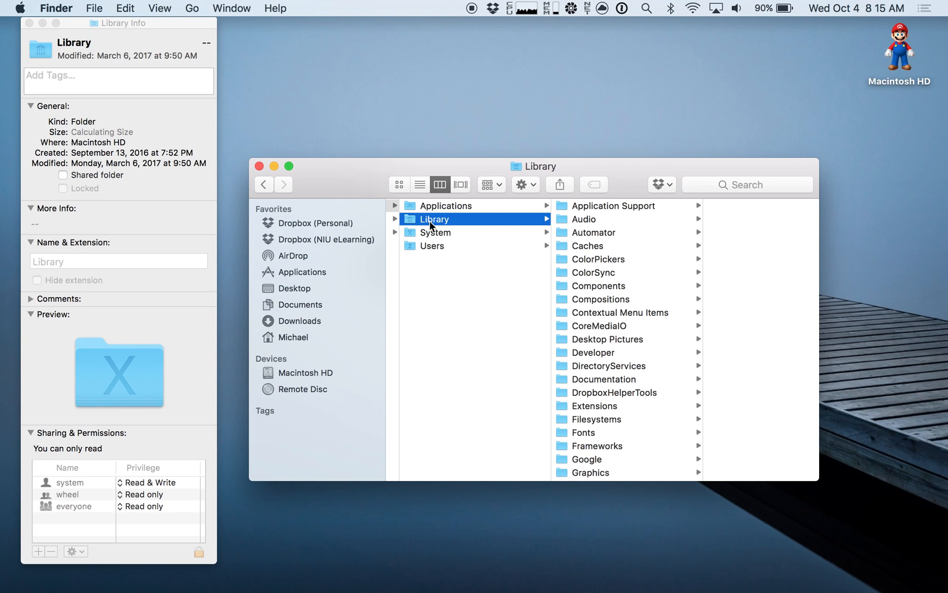
click(436, 233)
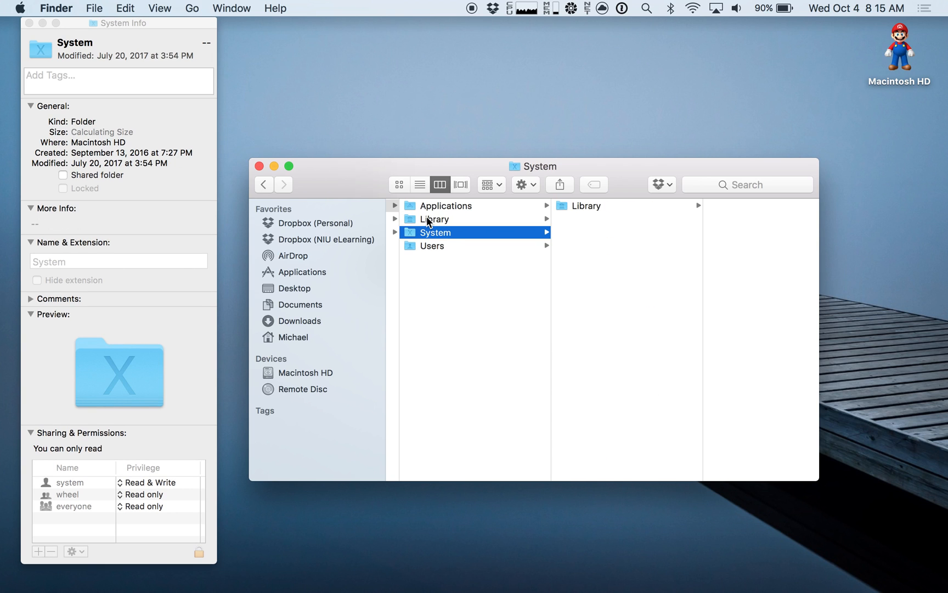